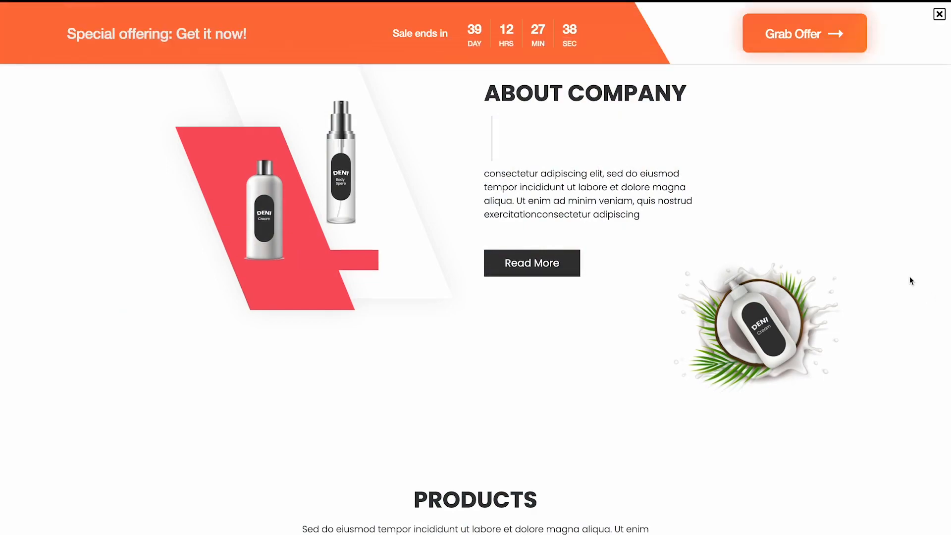
mouse_move(802, 43)
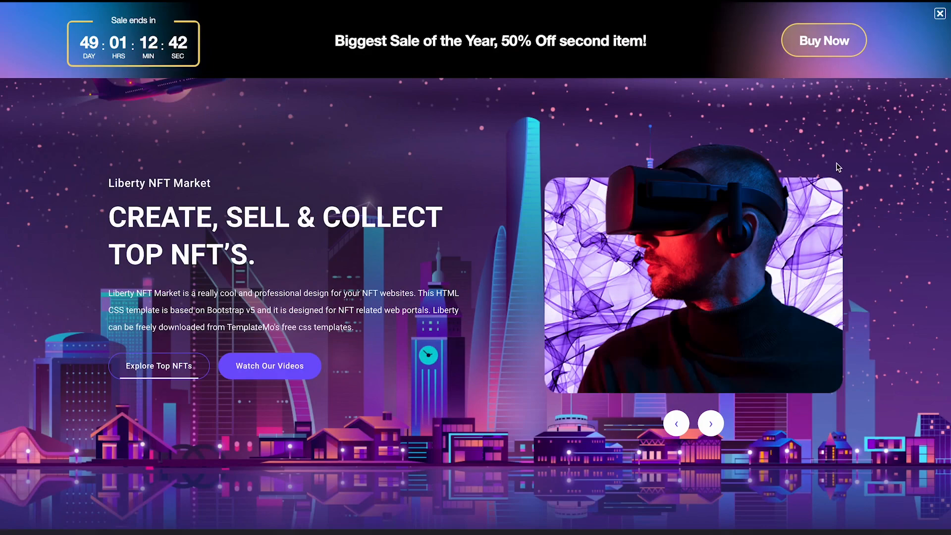
Scroll past the countdown bar demos to reach the Common Ninja widgets catalog
scroll(down, 3)
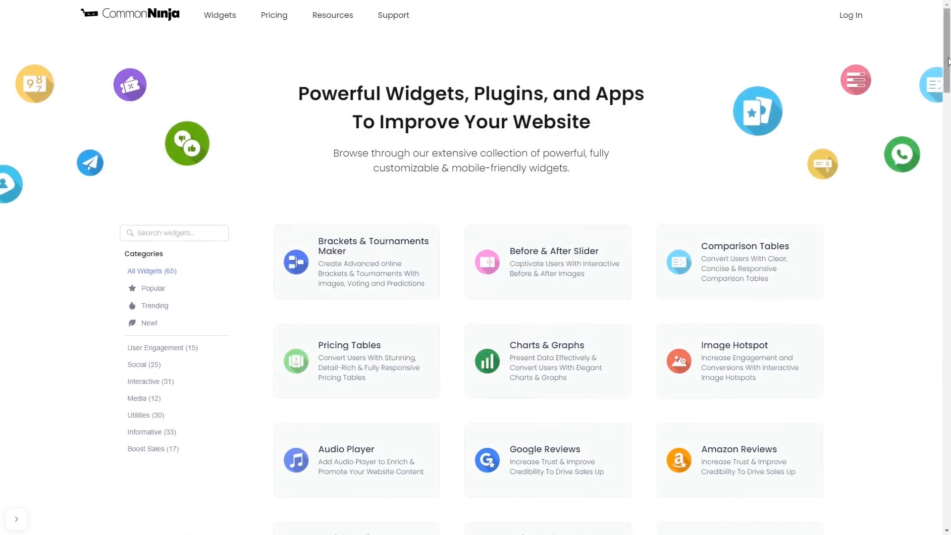
Find Countdown Bar in the widget catalog and create a new countdown bar
scroll(down, 3)
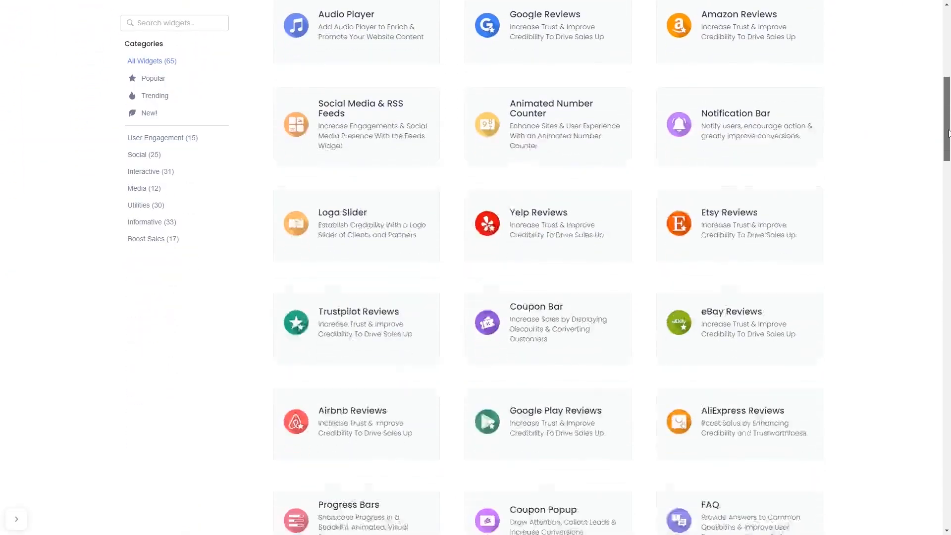
scroll(down, 3)
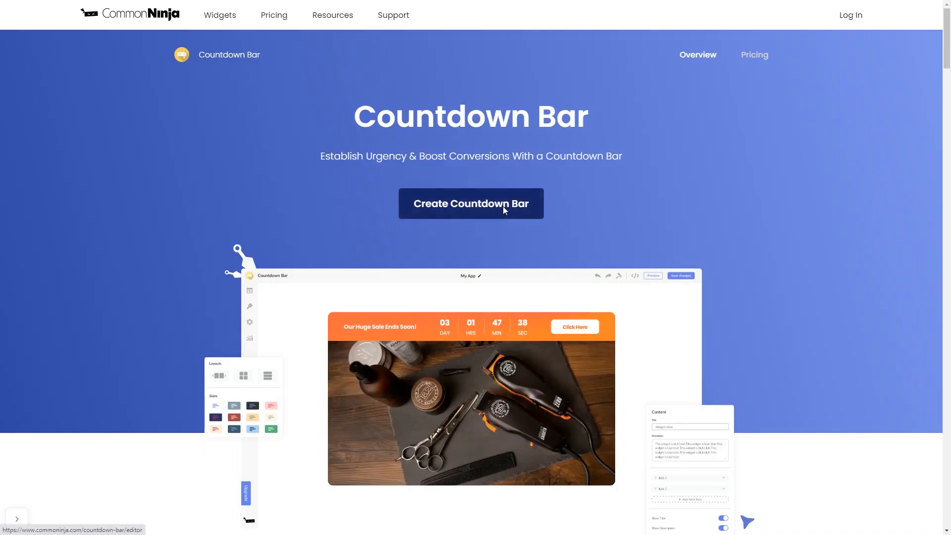
click(470, 203)
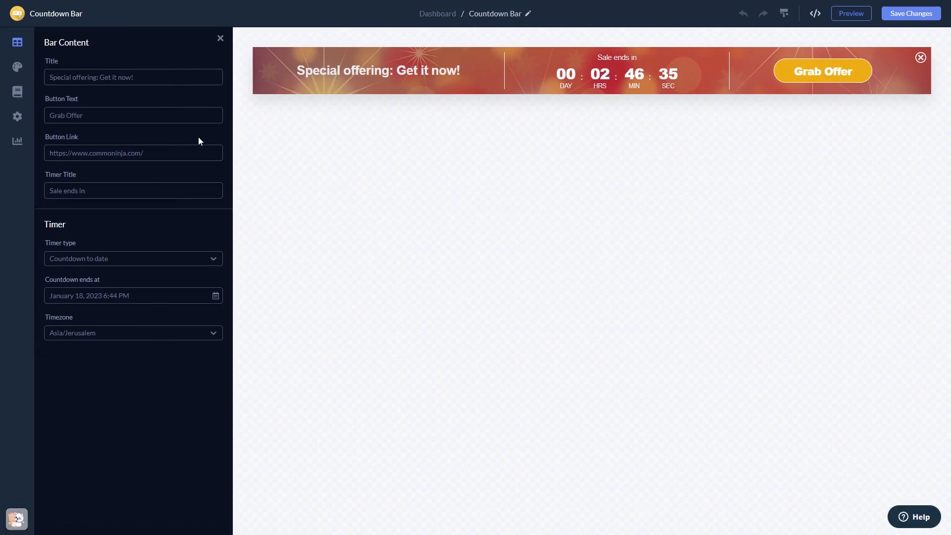
mouse_move(16, 67)
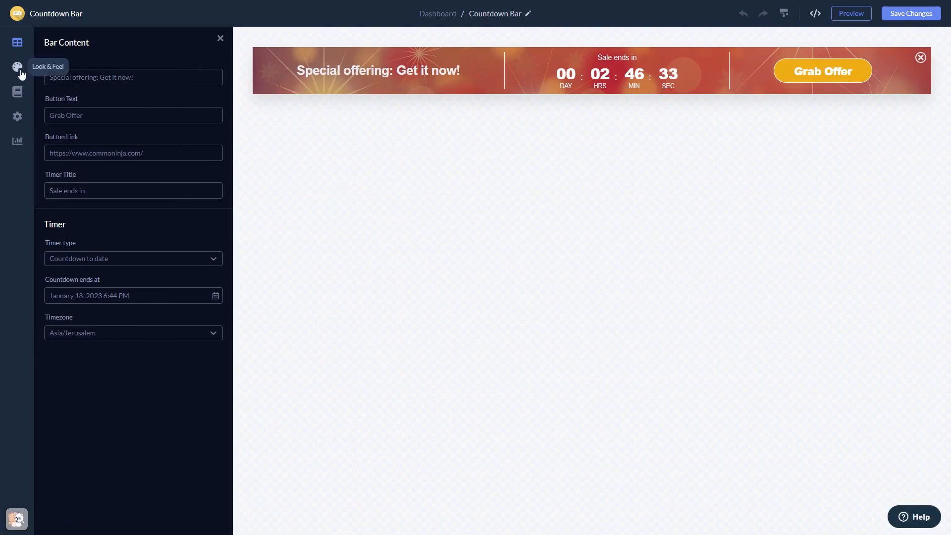
Apply the orange patterned skin, then review Display Rules and Settings
click(17, 67)
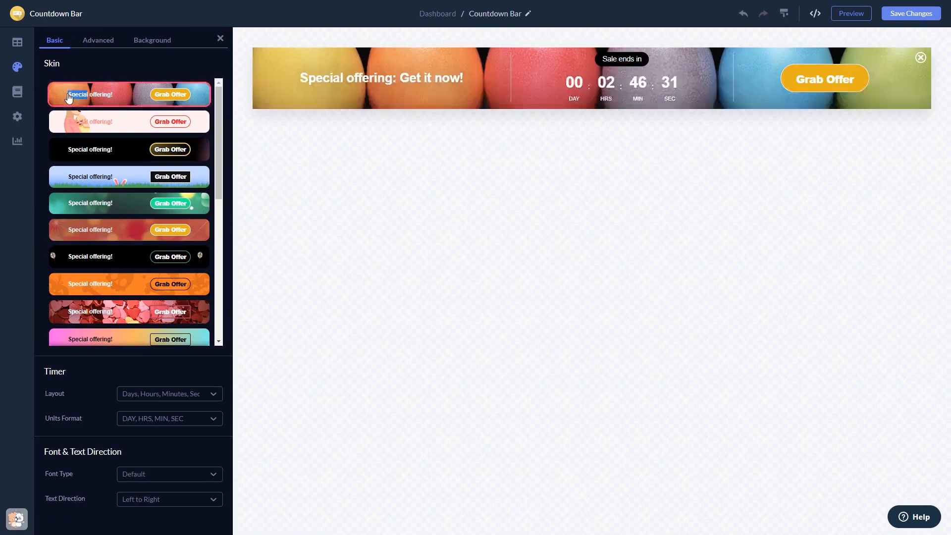
click(128, 177)
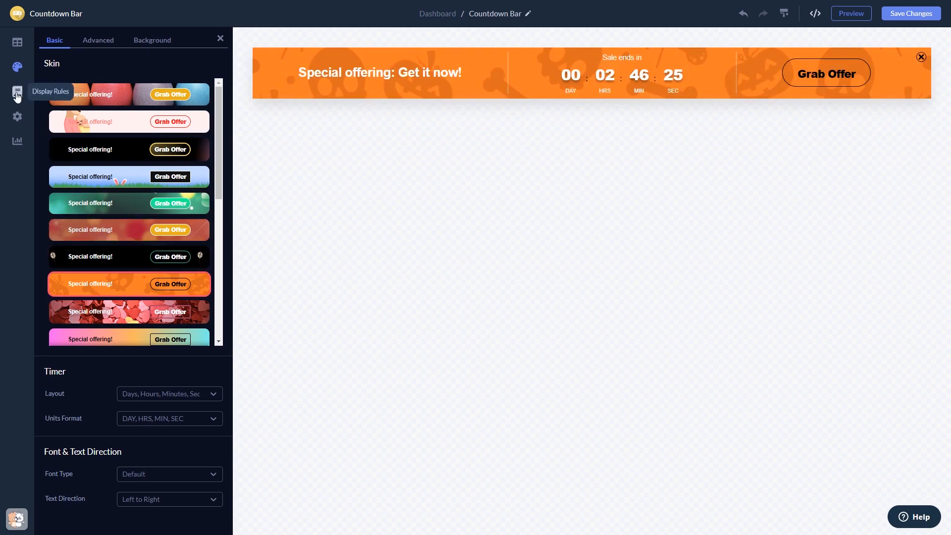
click(17, 92)
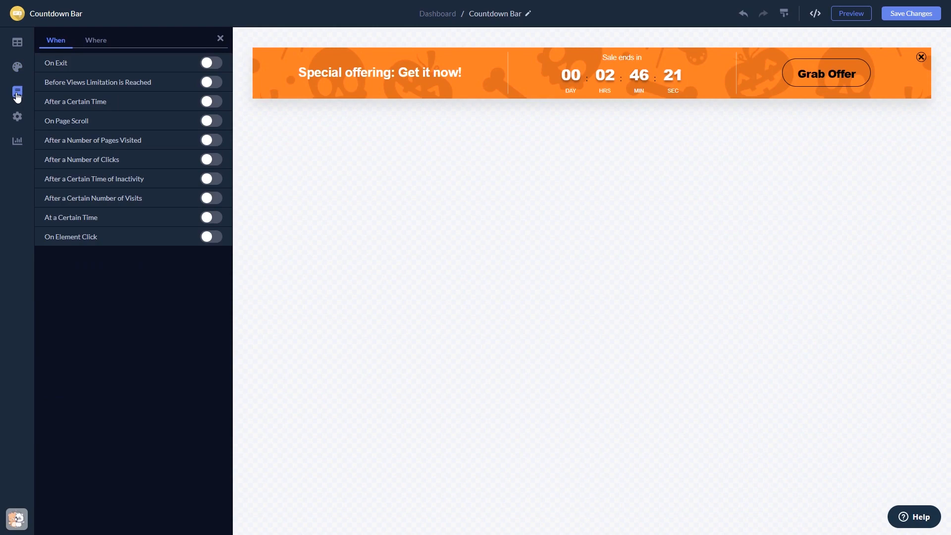
click(17, 117)
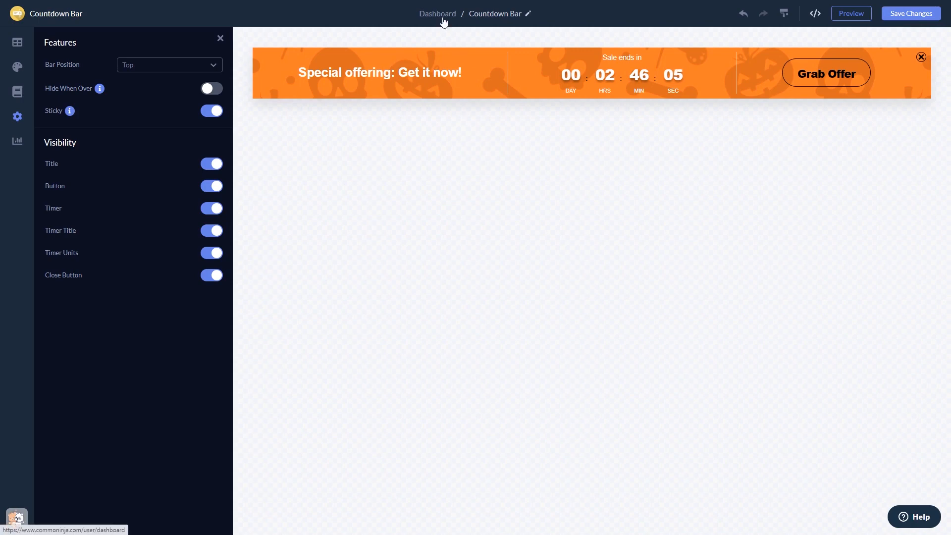
Go back to the project dashboard via the Dashboard breadcrumb
click(437, 13)
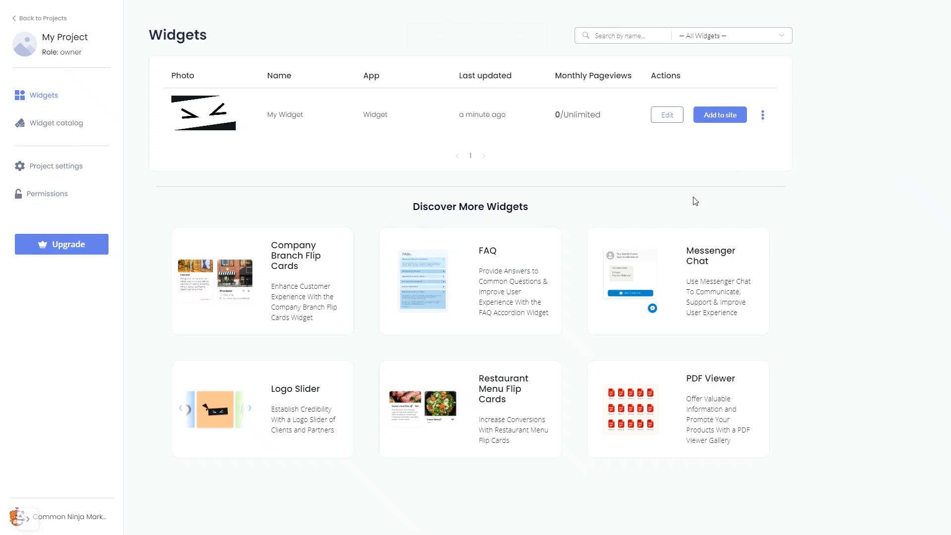
mouse_move(719, 115)
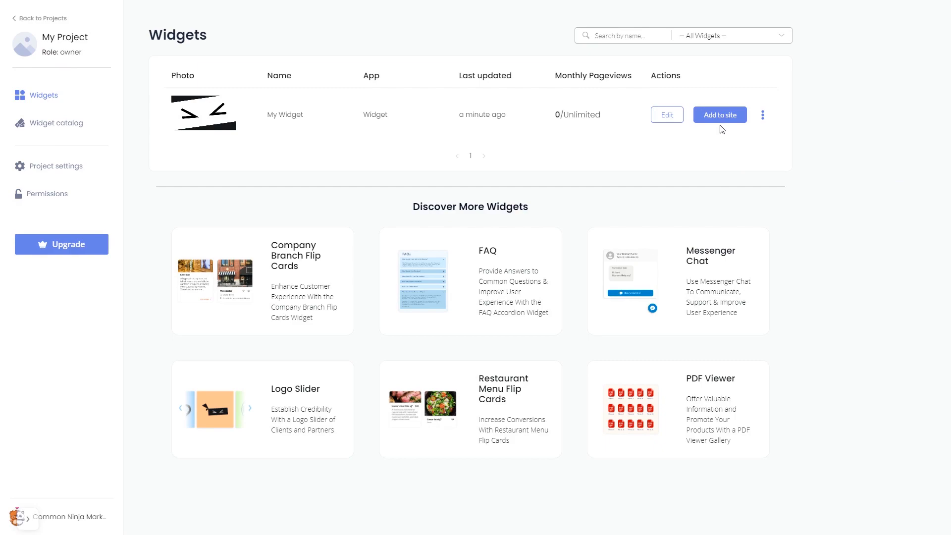
Open Add to site, copy the installation code, and close the code window
click(719, 115)
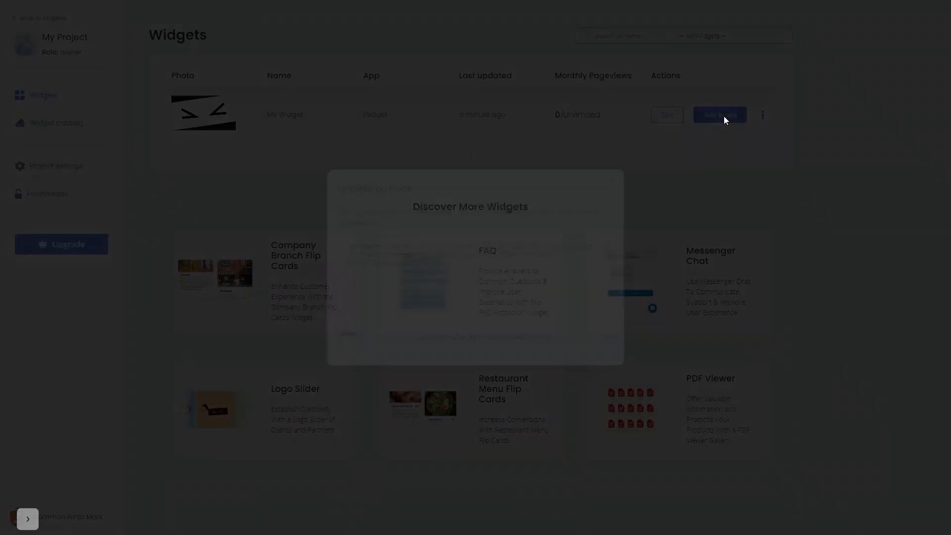
click(719, 114)
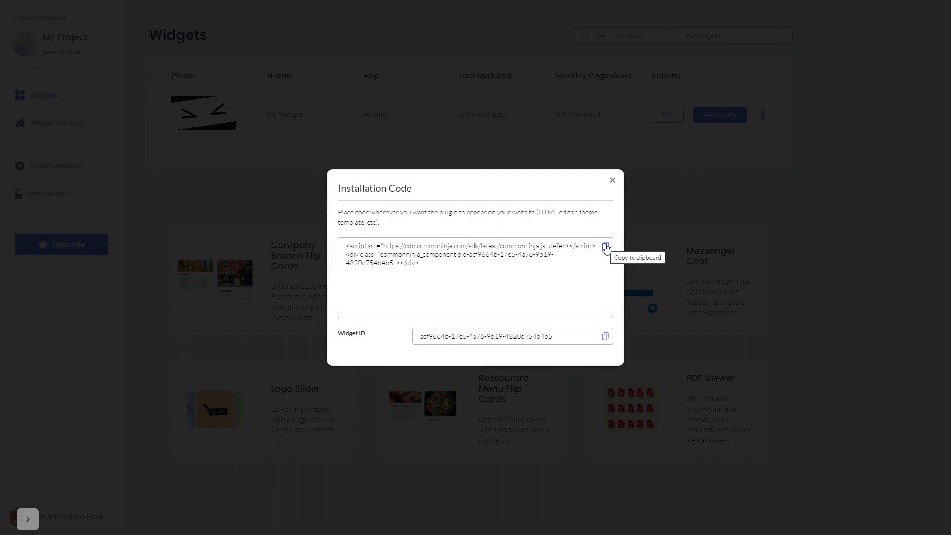
click(605, 248)
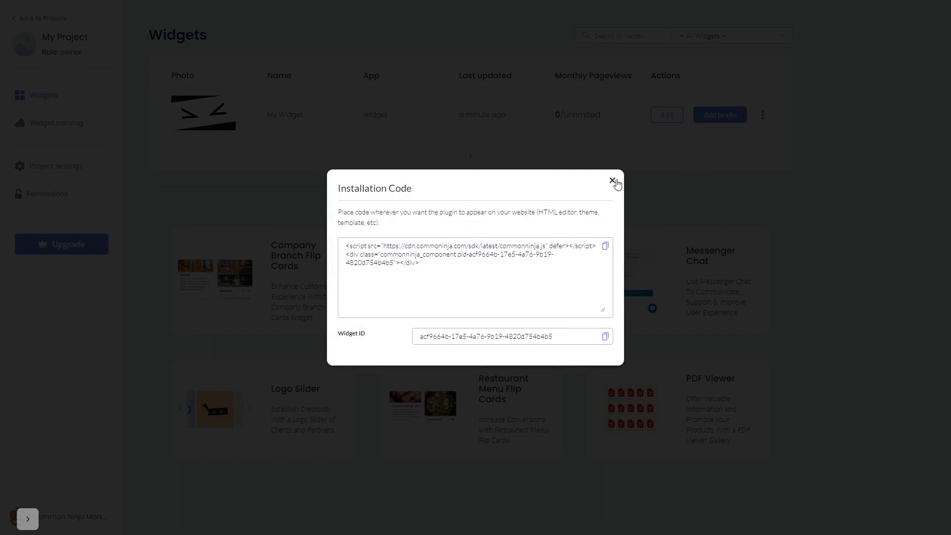
click(613, 182)
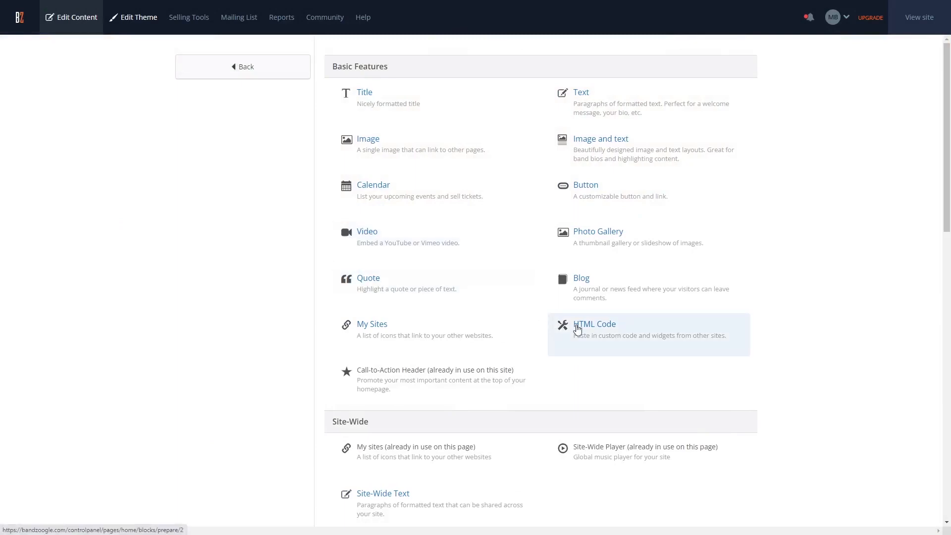
Add an HTML Code block with the commonninja.js install script pasted in, and save
click(242, 67)
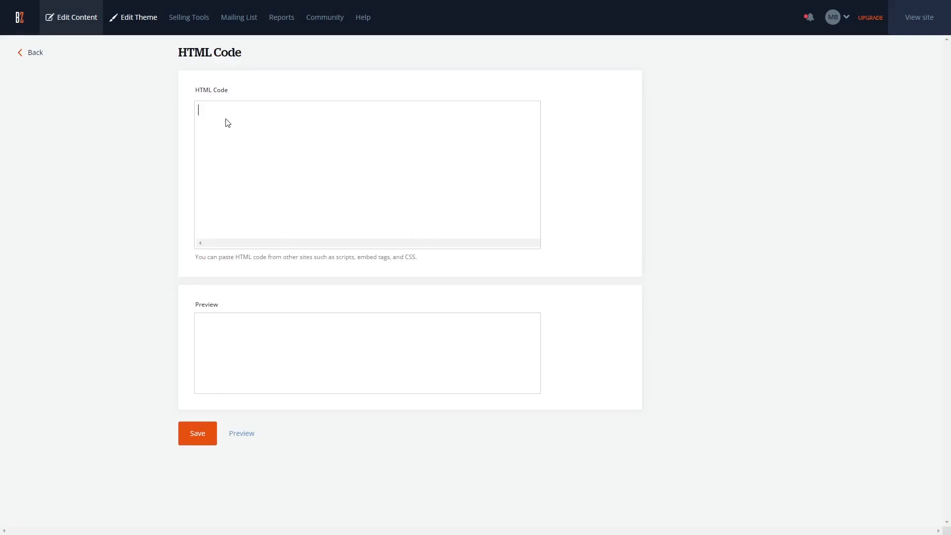
text(<script src="https://cdn.commonninja.com/sdk/latest/commonninja.js" defer></script> <div class="commonninja_component pid-d64284d6-e5b5-4f4a-9b03-40a45b082fd4"></div>)
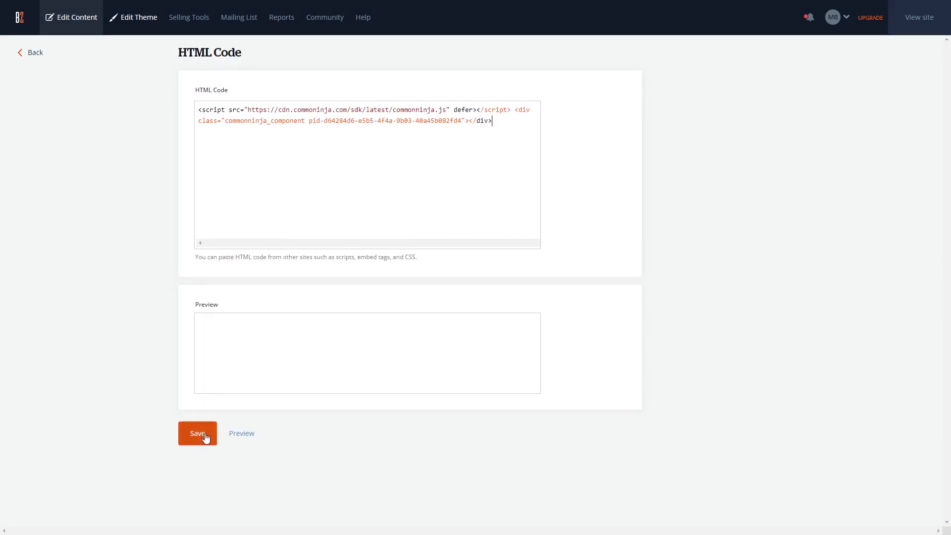
click(197, 433)
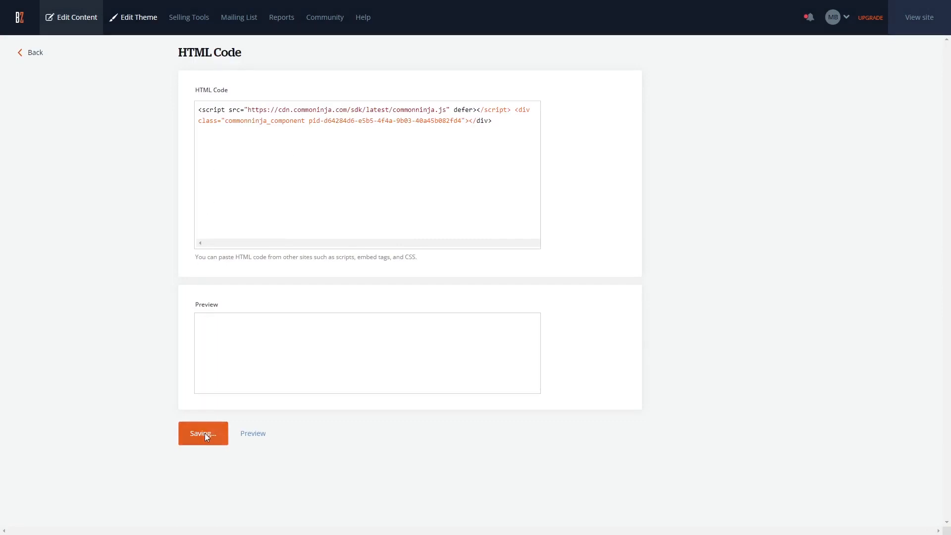
click(203, 433)
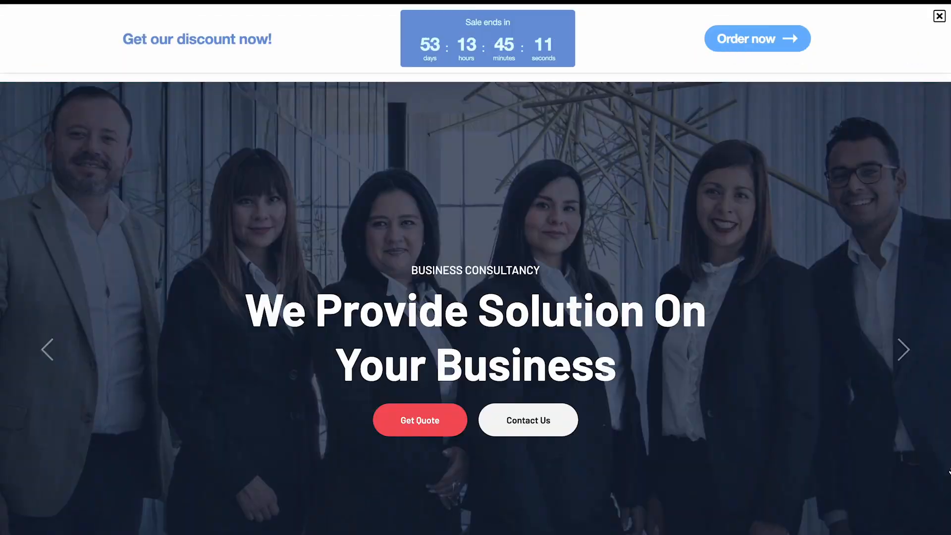